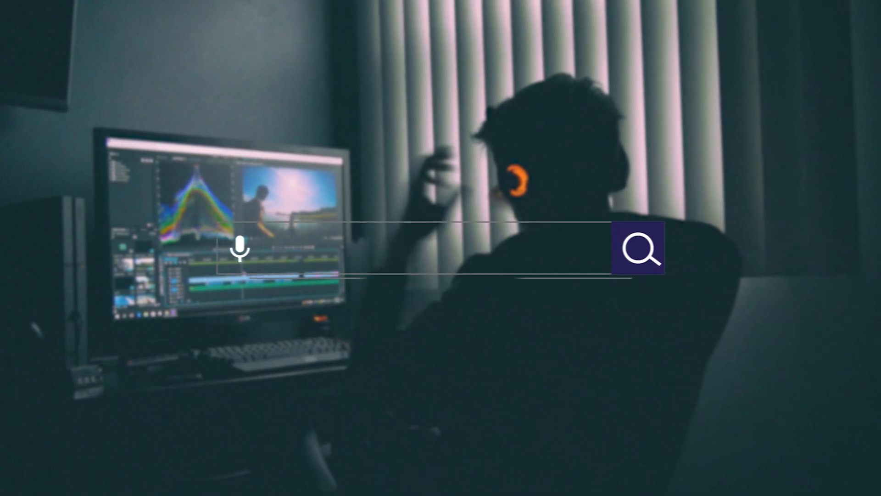
Show the Essential Graphics panel and add a new text layer reading STAY
{"action": "type", "text": "I want to learn Adobe Premiere Pro"}
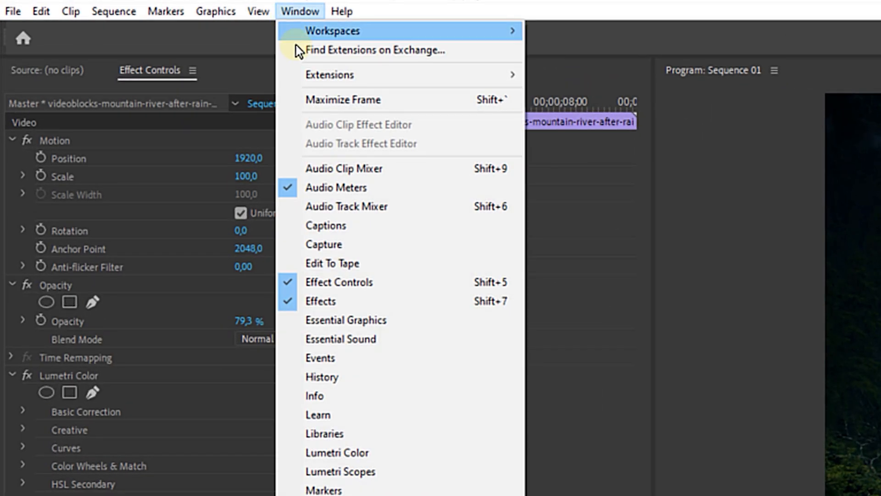
{"action": "left_click", "coordinate": [346, 320]}
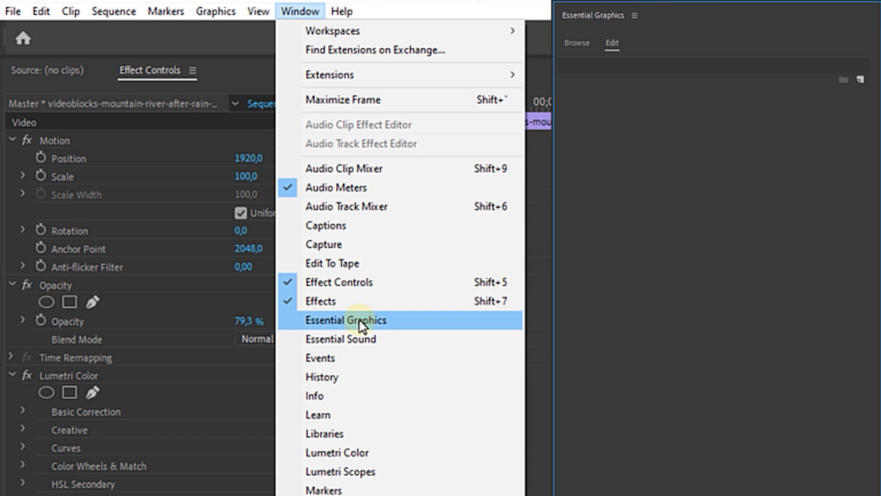
{"action": "left_click", "coordinate": [863, 75]}
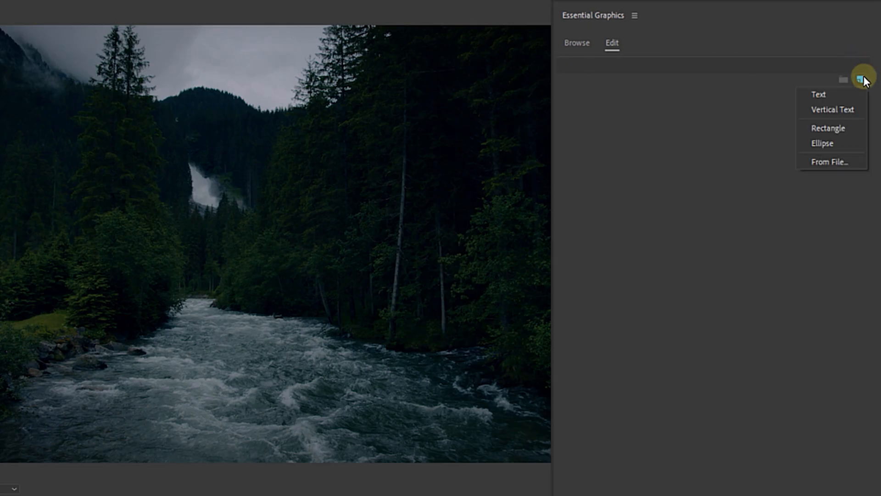
{"action": "mouse_move", "coordinate": [841, 96]}
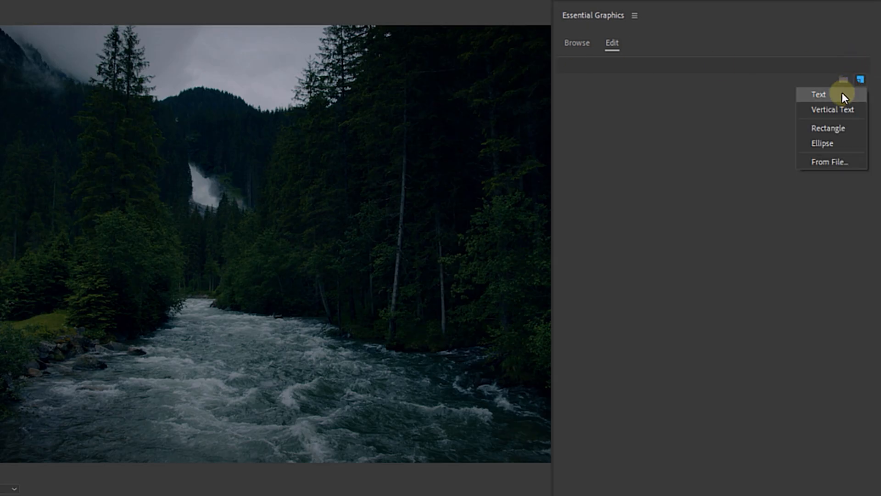
{"action": "left_click", "coordinate": [818, 93]}
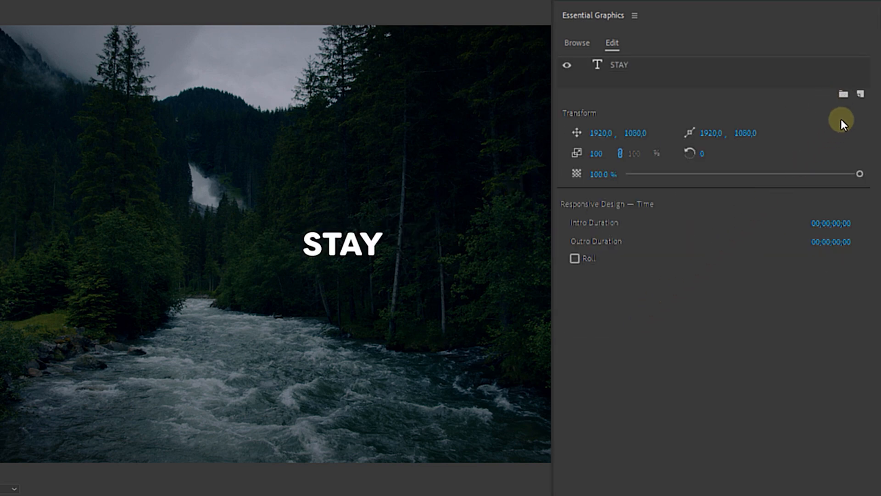
{"action": "mouse_move", "coordinate": [861, 94]}
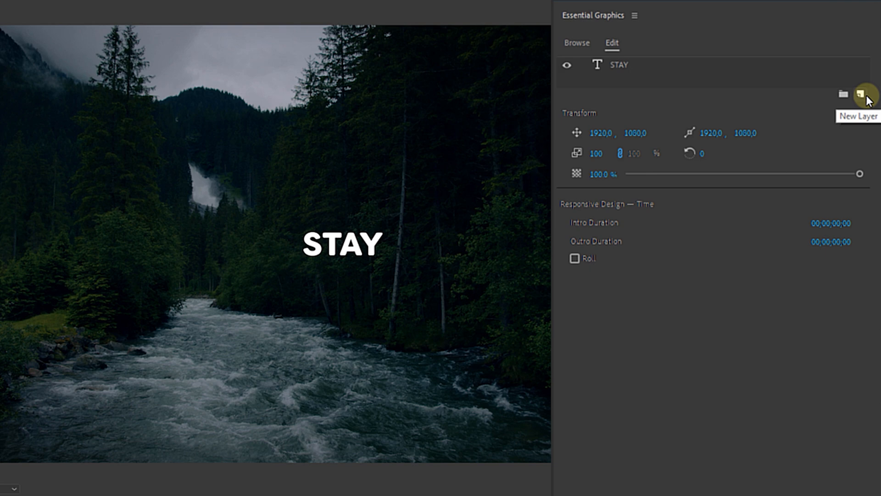
Add a rectangle shape layer and apply the Distort > Transform effect to the graphic
{"action": "left_click", "coordinate": [861, 94]}
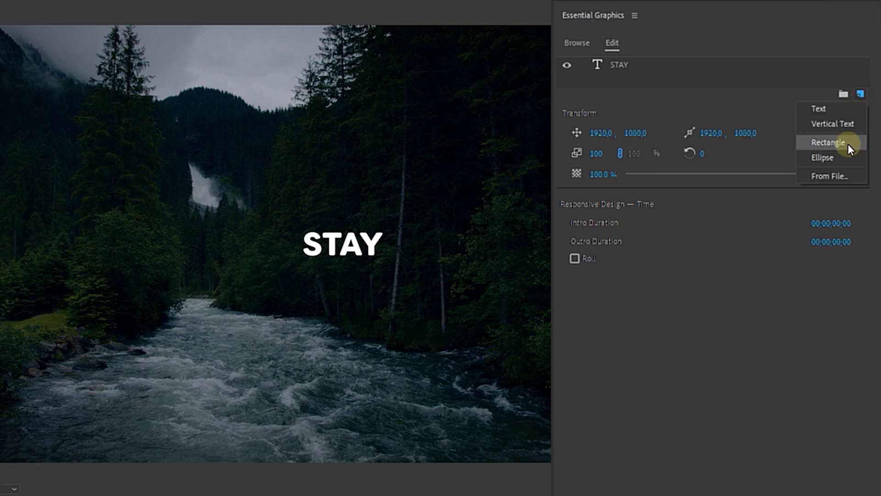
{"action": "left_click", "coordinate": [828, 142]}
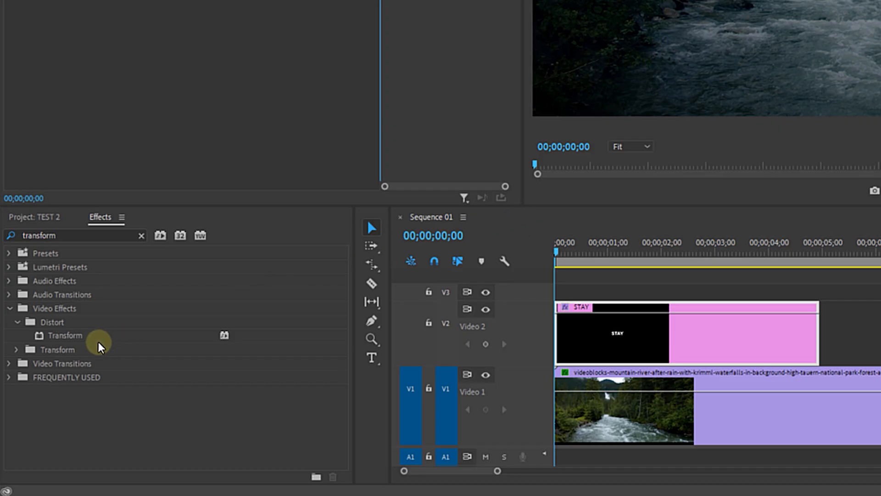
{"action": "left_click", "coordinate": [64, 335]}
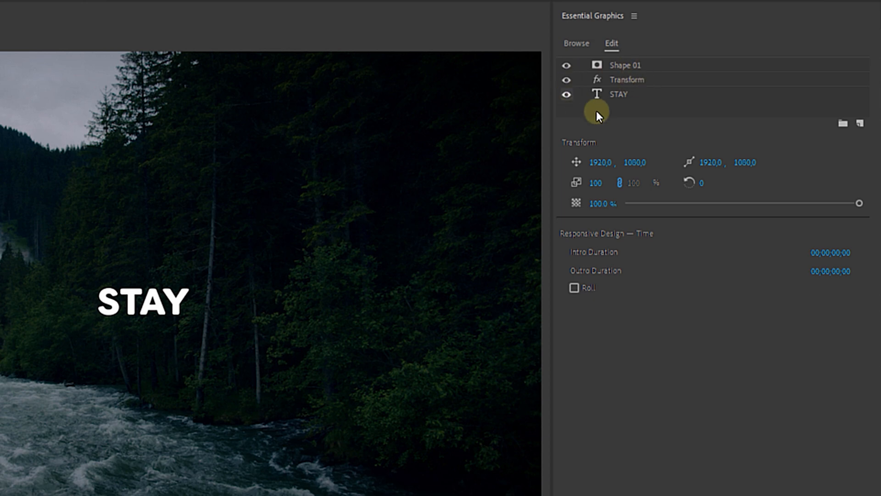
Select the Transform effect and STAY text layers together for grouping
{"action": "left_click", "coordinate": [627, 79]}
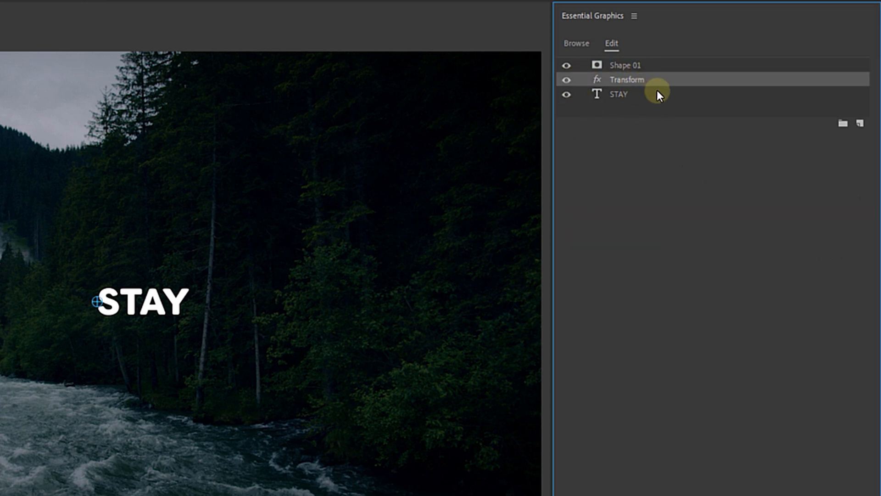
{"action": "left_click", "coordinate": [619, 94]}
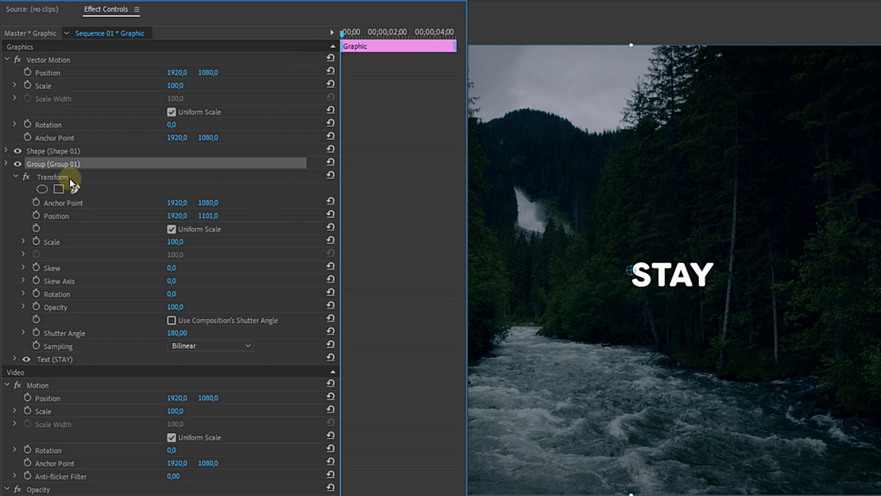
Keyframe the stay text group's Transform Position and duplicate the group as SAFE
{"action": "left_click", "coordinate": [206, 216]}
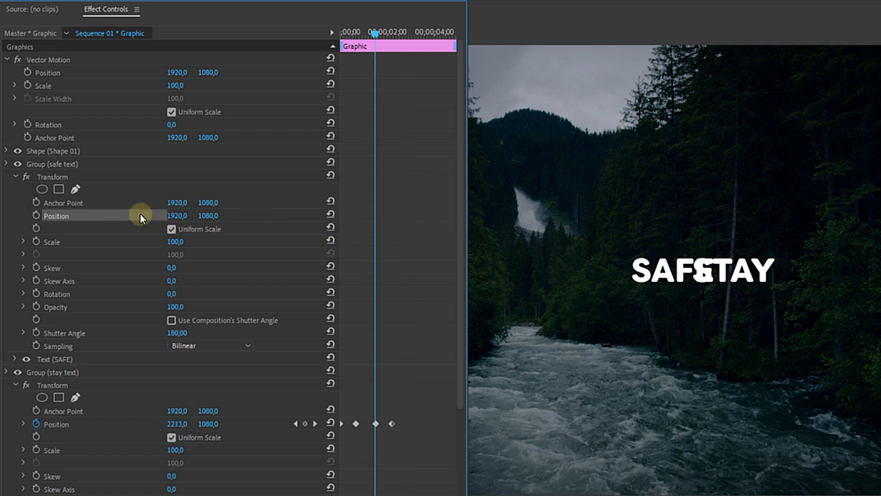
Set Position keyframes on the text groups and add CREATIVE and CRAZY copies
{"action": "left_click", "coordinate": [36, 216]}
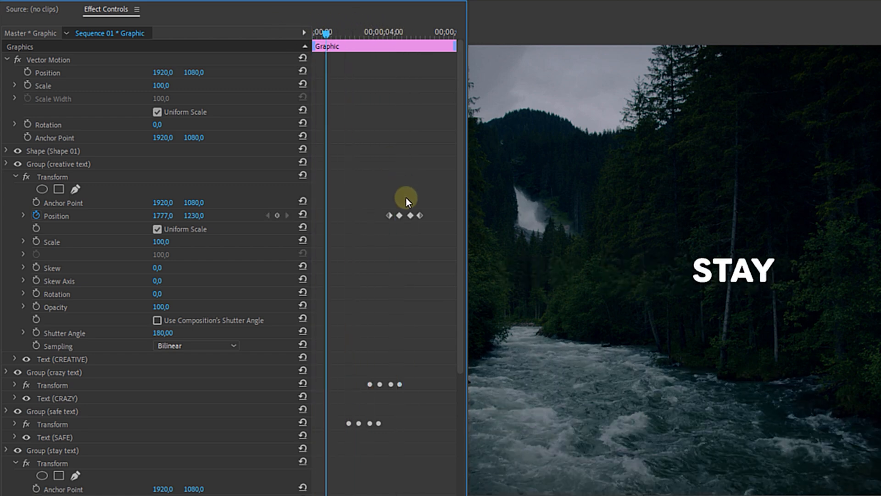
{"action": "left_click", "coordinate": [360, 31]}
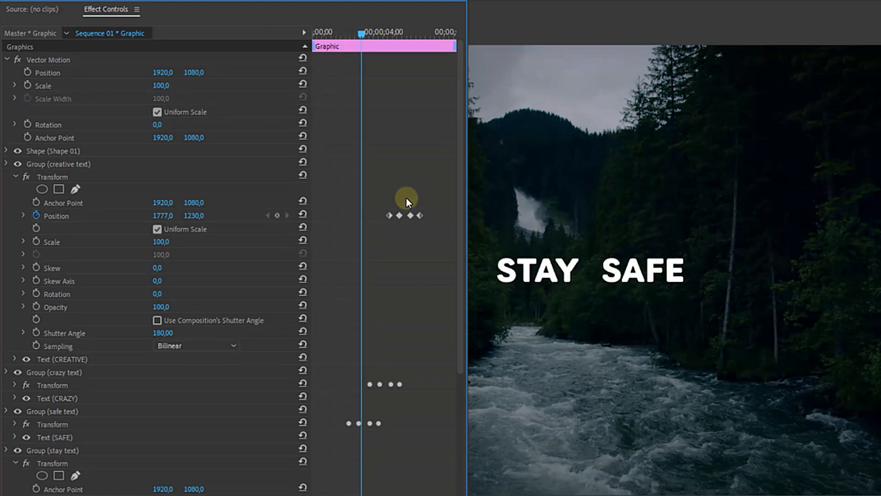
{"action": "left_click_drag", "start_coordinate": [361, 32], "coordinate": [397, 32]}
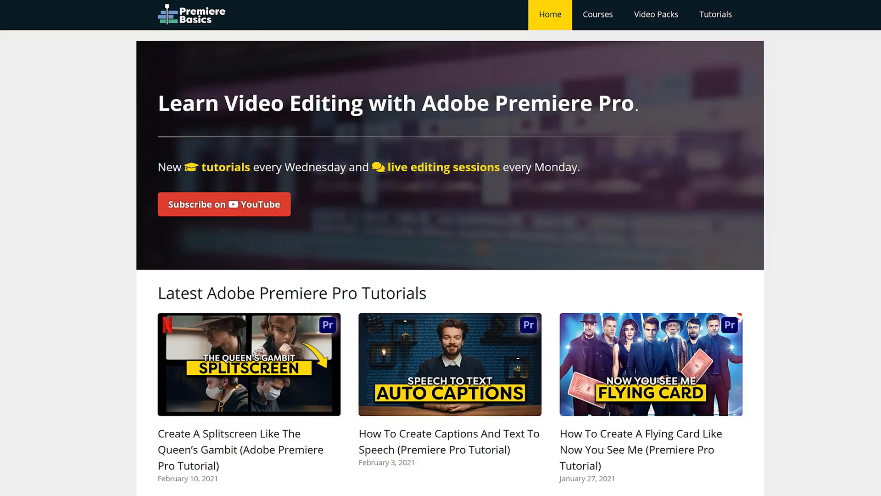
Go to the Video Packs page and scroll down to the Skillshare classes
{"action": "left_click", "coordinate": [656, 14]}
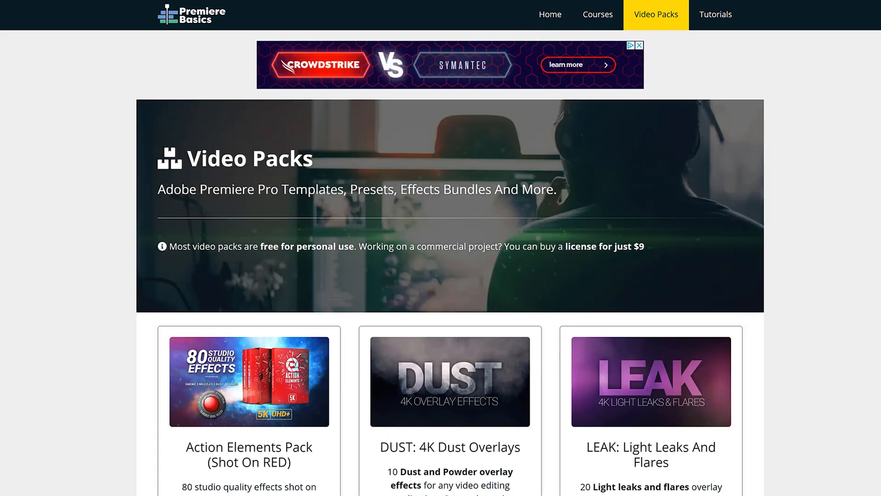
{"action": "scroll", "scroll_direction": "down", "scroll_amount": 3}
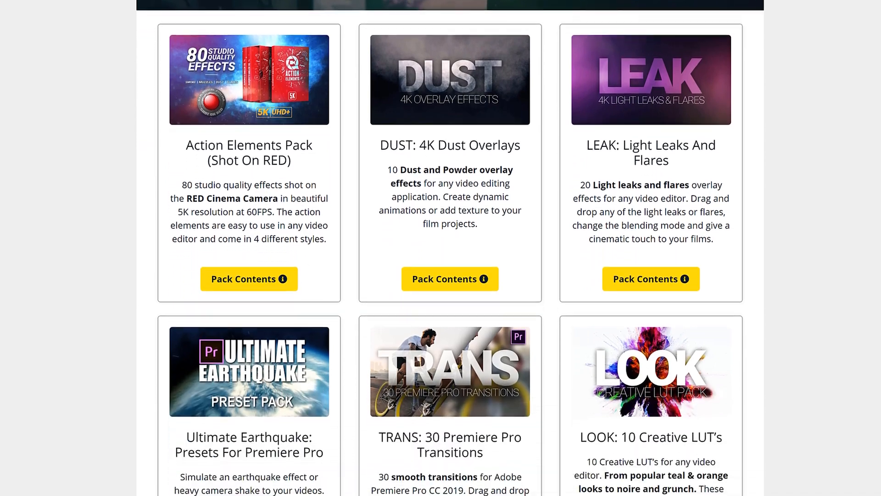
{"action": "scroll", "scroll_direction": "down", "scroll_amount": 3}
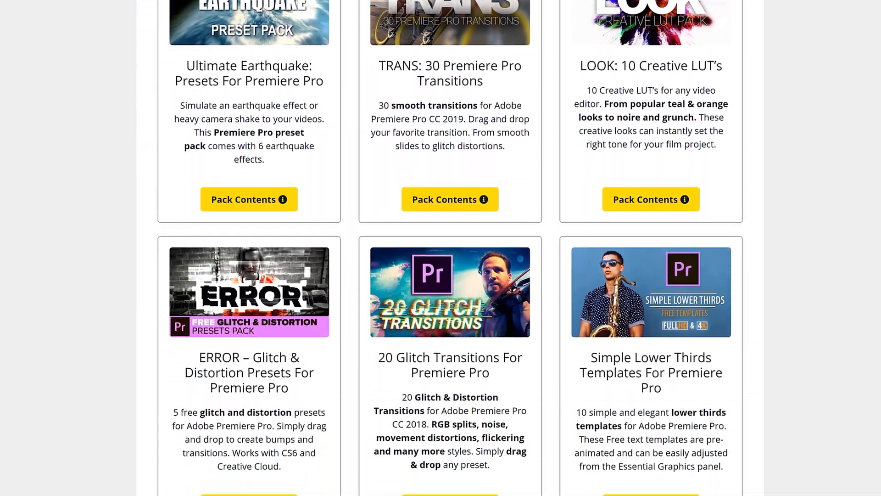
{"action": "scroll", "scroll_direction": "down", "scroll_amount": 3}
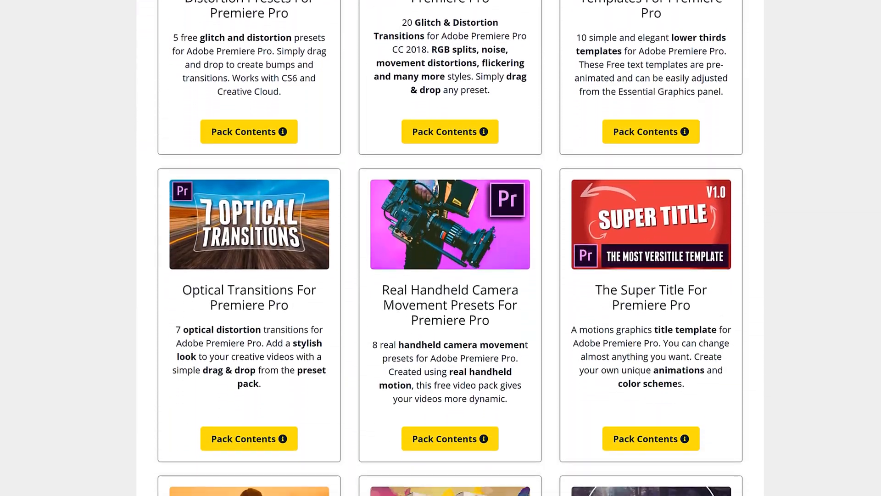
{"action": "scroll", "scroll_direction": "down", "scroll_amount": 3}
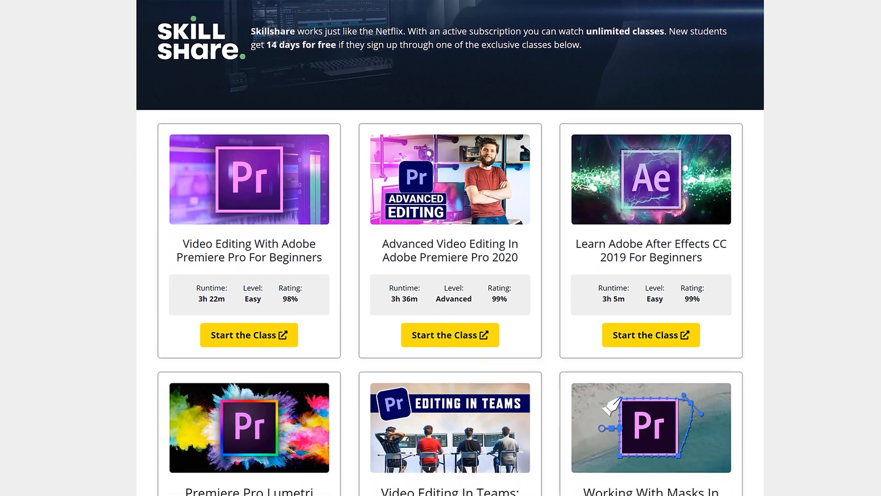
{"action": "scroll", "scroll_direction": "down", "scroll_amount": 3}
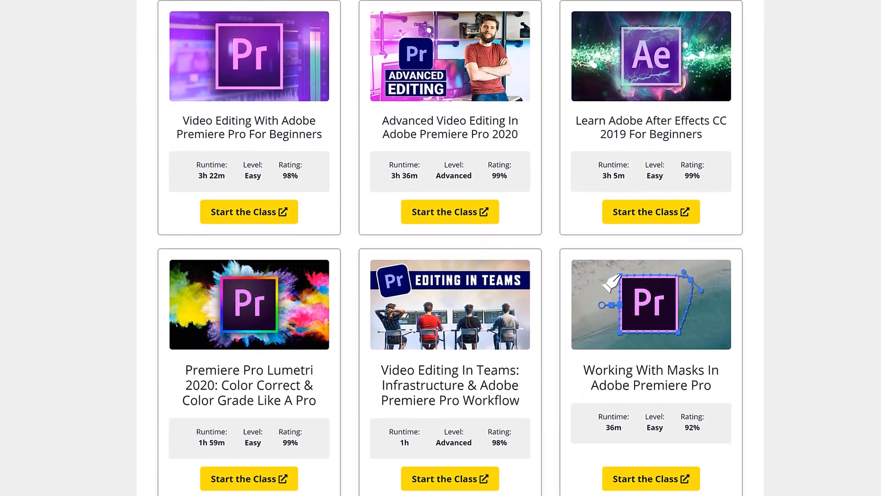